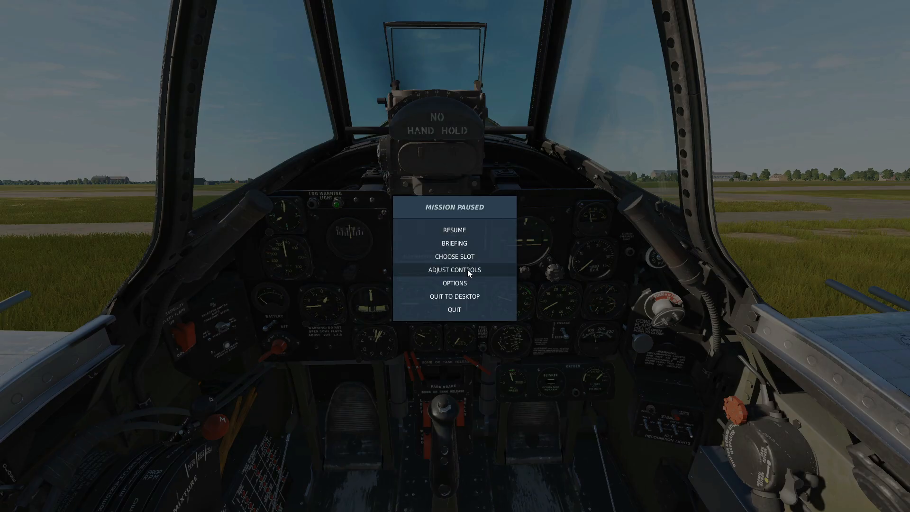
# - Enter Adjust Controls from the paused mission and browse the aircraft profile list for P-47D-30 Sim
pyautogui.click(454, 269)
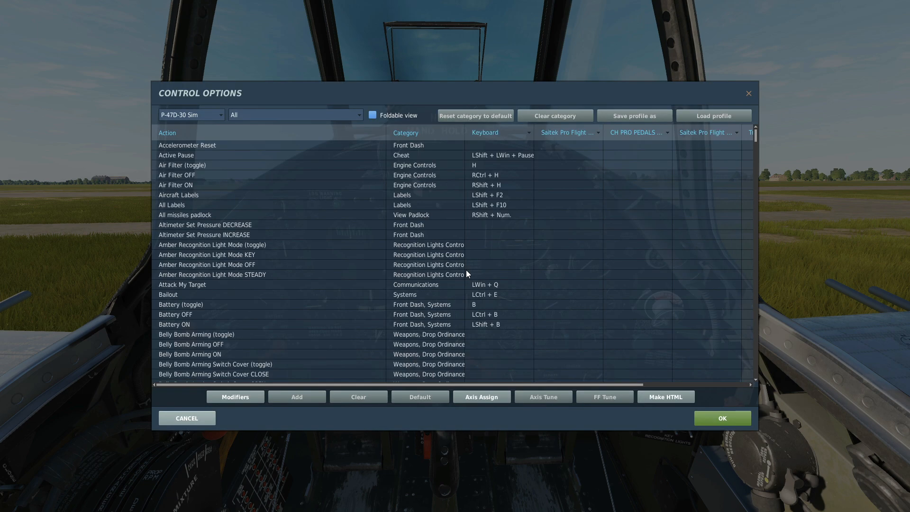
pyautogui.click(191, 115)
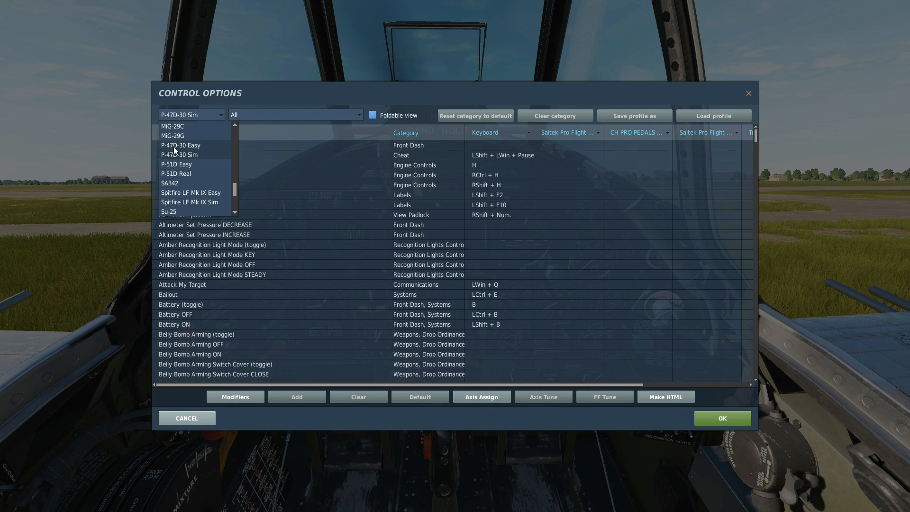
pyautogui.moveTo(188, 156)
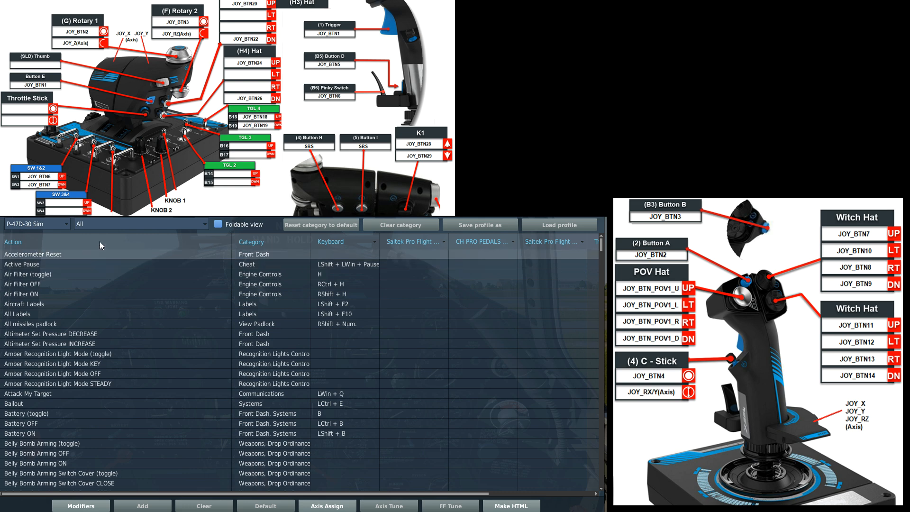
# - Filter the P-47D-30 Sim bindings to Axis Commands, showing pitch on JOY_Y and roll on JOY_X
pyautogui.click(140, 224)
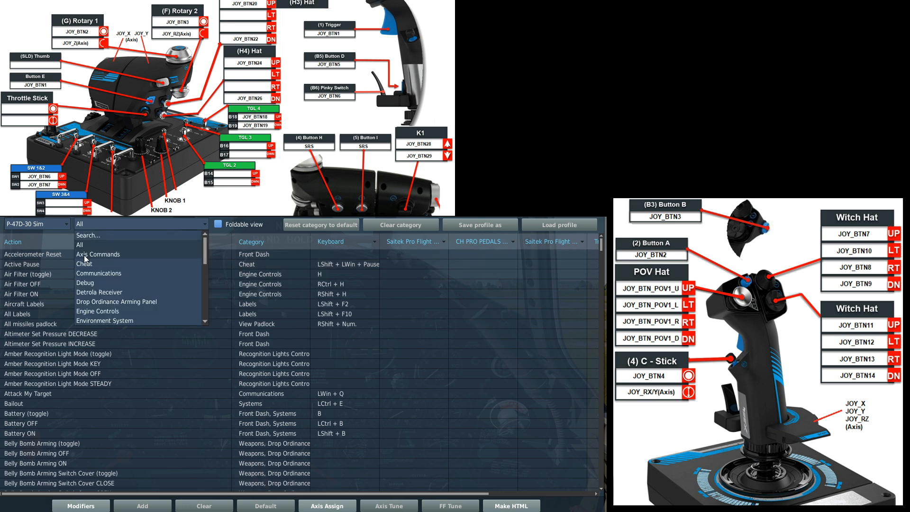
pyautogui.click(98, 254)
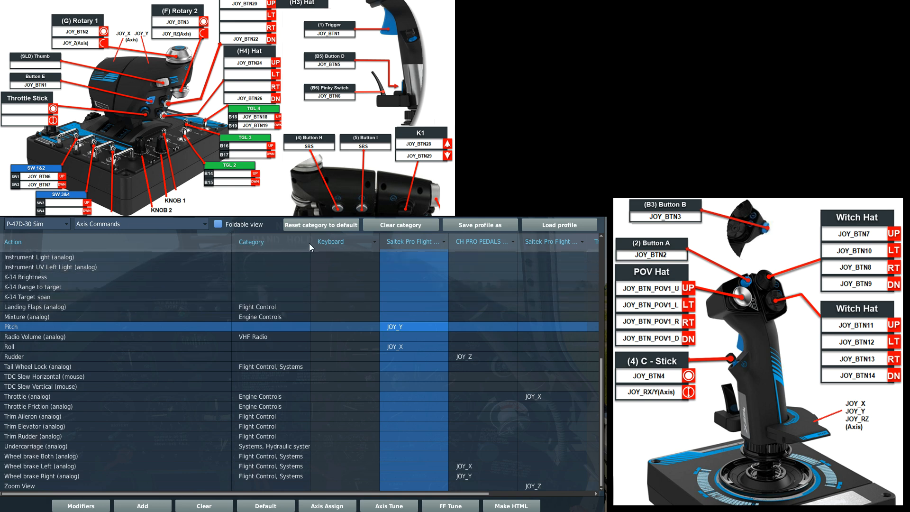
pyautogui.moveTo(337, 247)
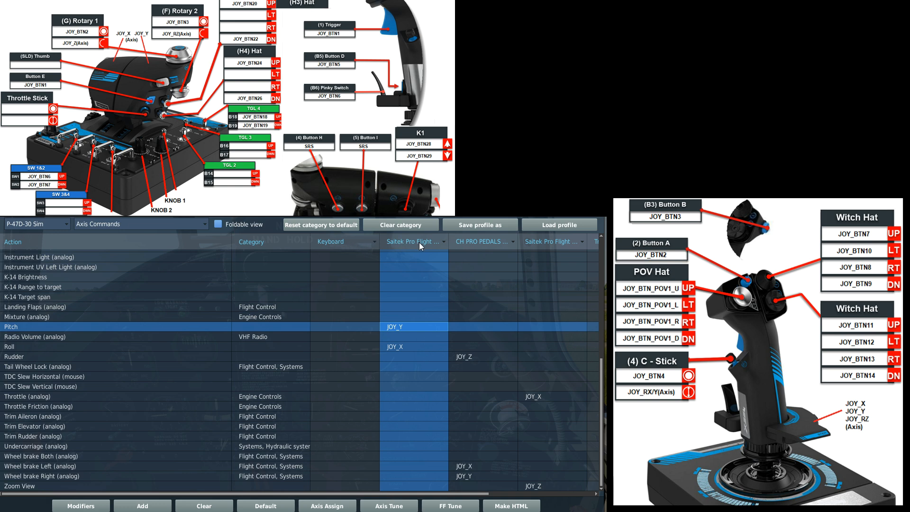
pyautogui.moveTo(414, 240)
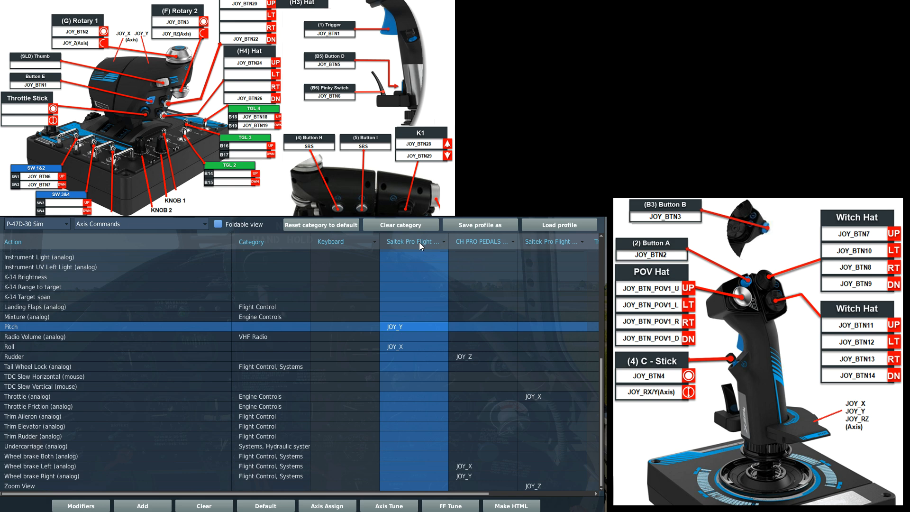
pyautogui.moveTo(489, 245)
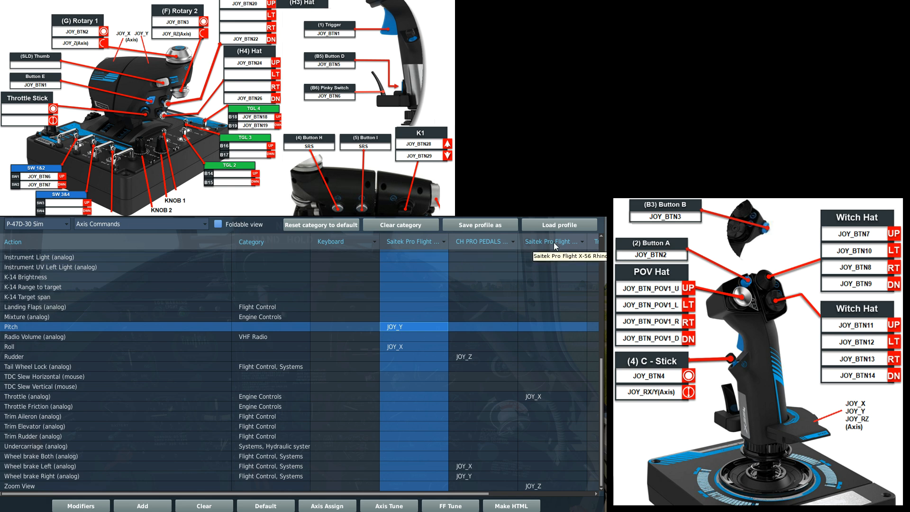
pyautogui.moveTo(483, 264)
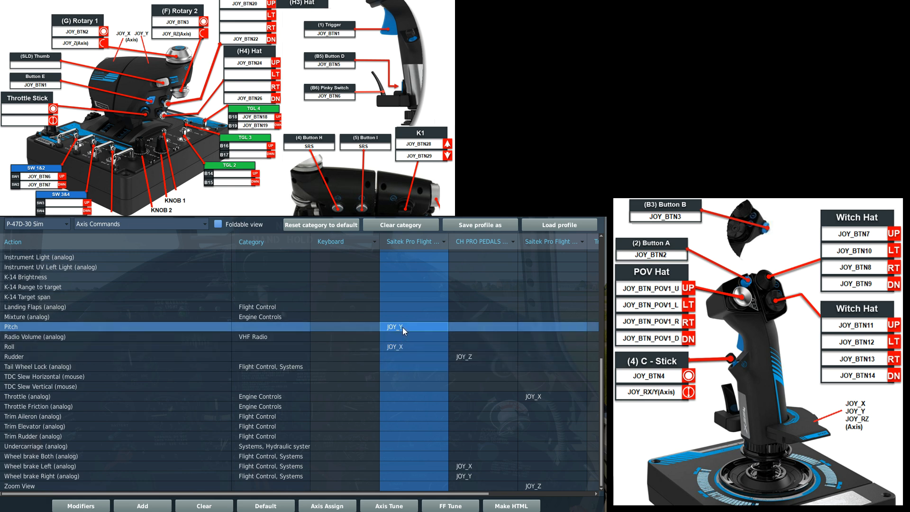
pyautogui.doubleClick(402, 327)
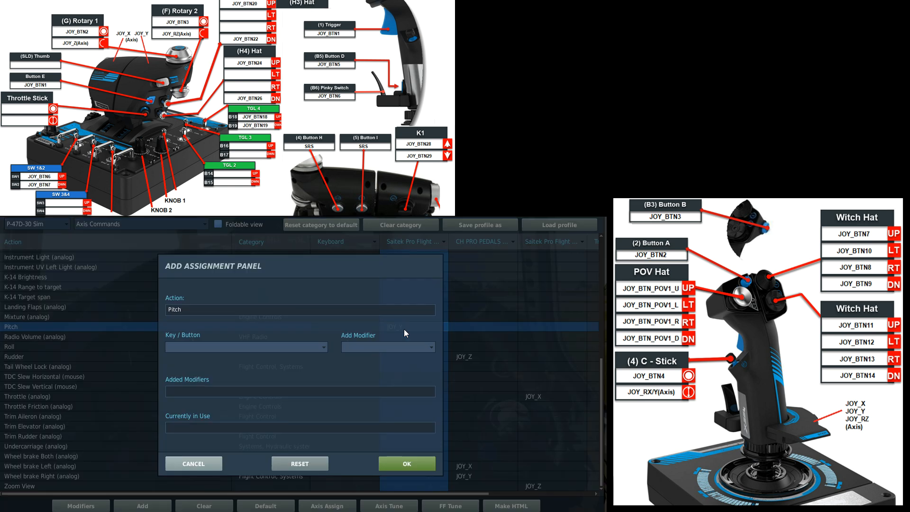
pyautogui.click(245, 346)
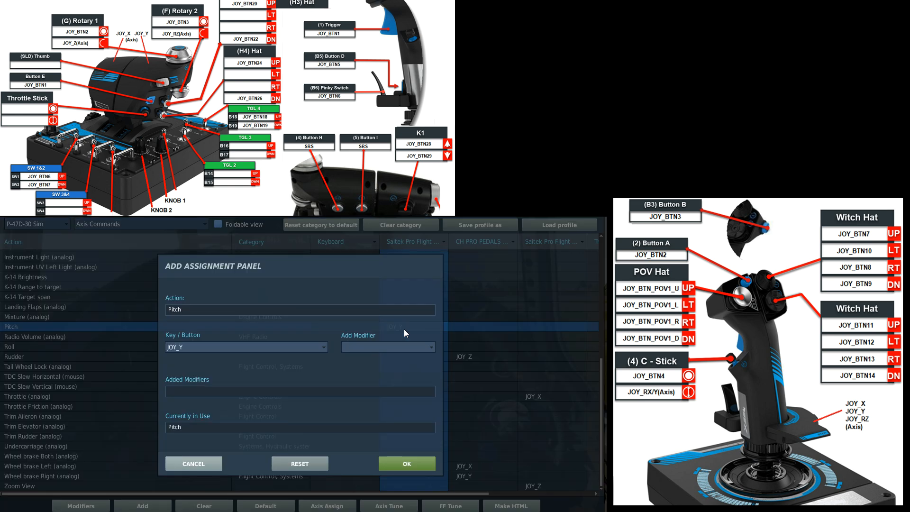
pyautogui.moveTo(167, 347)
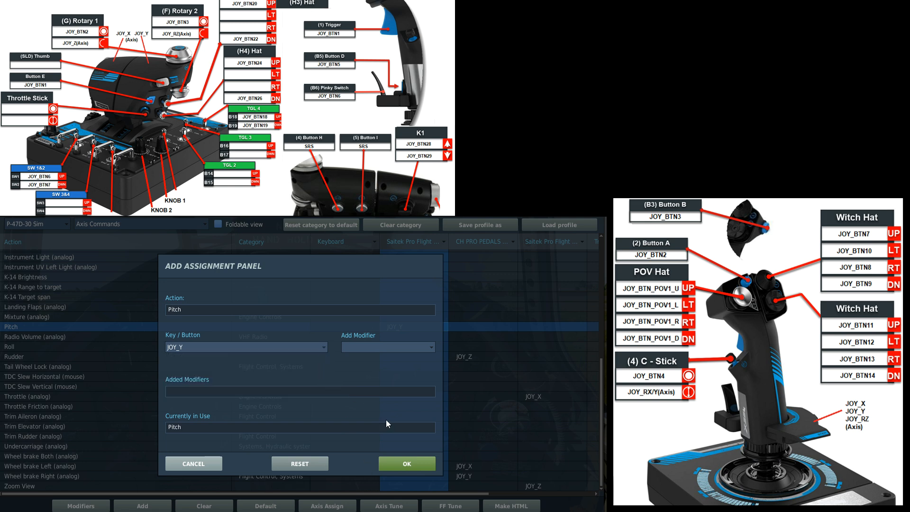
pyautogui.click(406, 463)
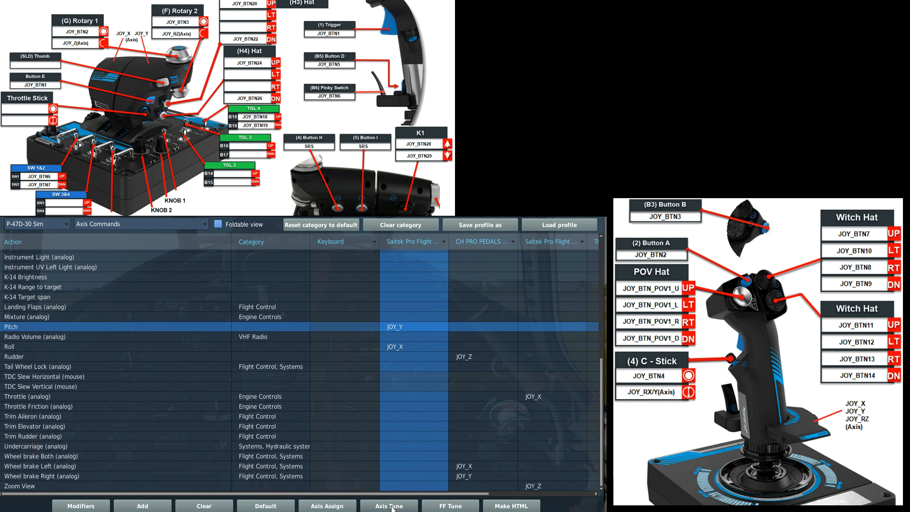
# - Tune the JOY_Y pitch axis to curvature 25 and deadzone 8 in Axis Tune
pyautogui.click(389, 505)
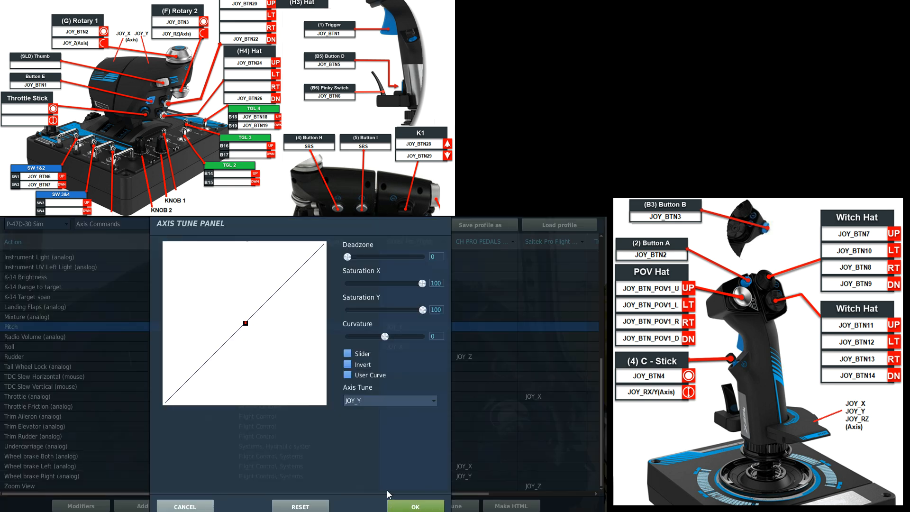
pyautogui.moveTo(386, 335); pyautogui.dragTo(390, 336)
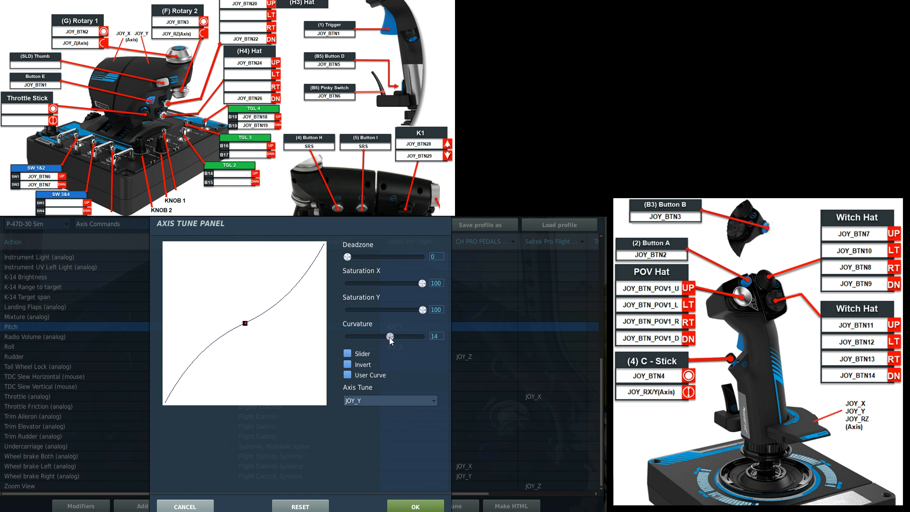
pyautogui.moveTo(389, 336); pyautogui.dragTo(371, 337)
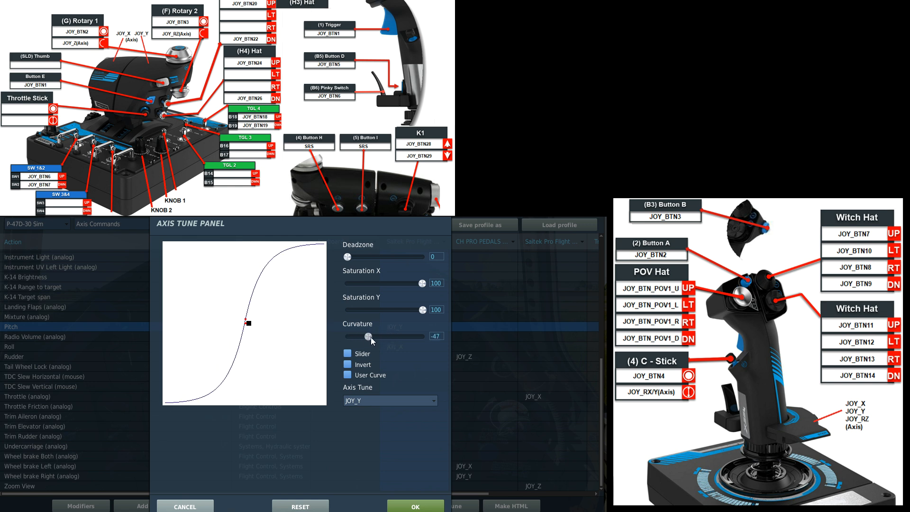
pyautogui.moveTo(370, 336); pyautogui.dragTo(394, 336)
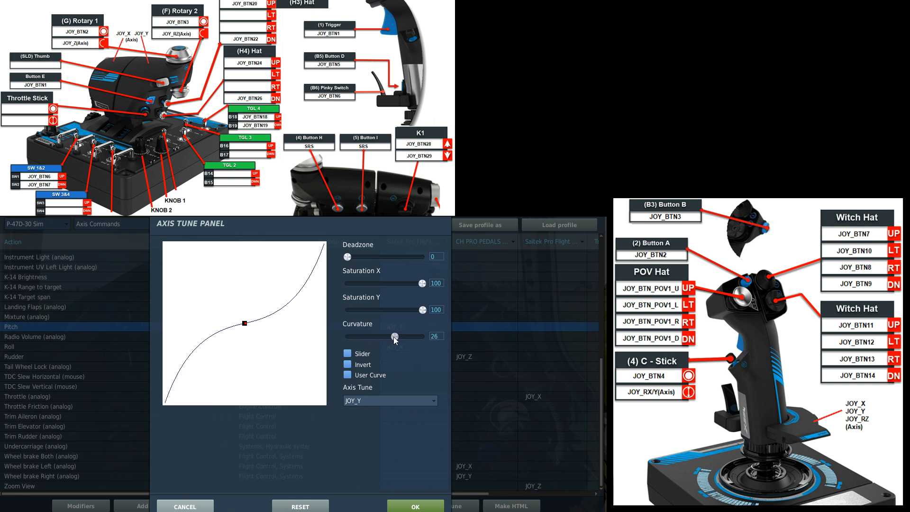
pyautogui.moveTo(396, 336); pyautogui.dragTo(393, 337)
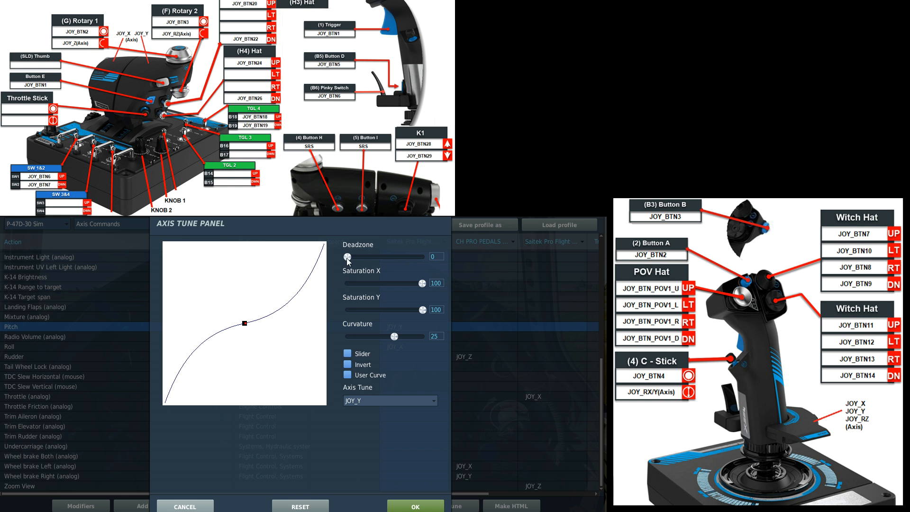
pyautogui.moveTo(348, 257); pyautogui.dragTo(353, 257)
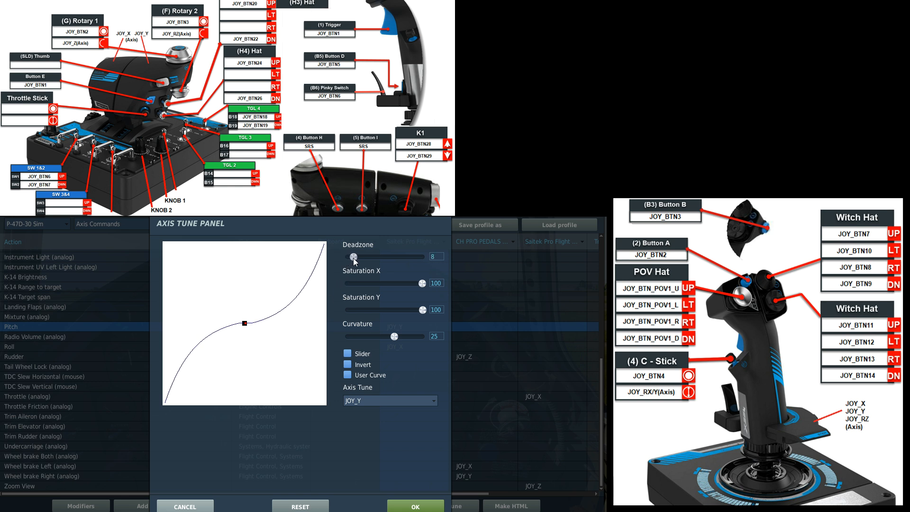
pyautogui.moveTo(354, 257); pyautogui.dragTo(346, 257)
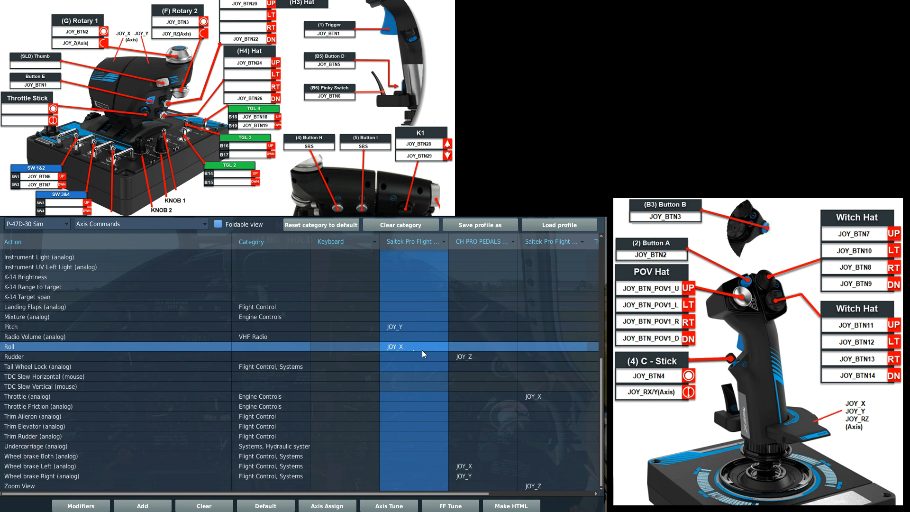
pyautogui.click(484, 356)
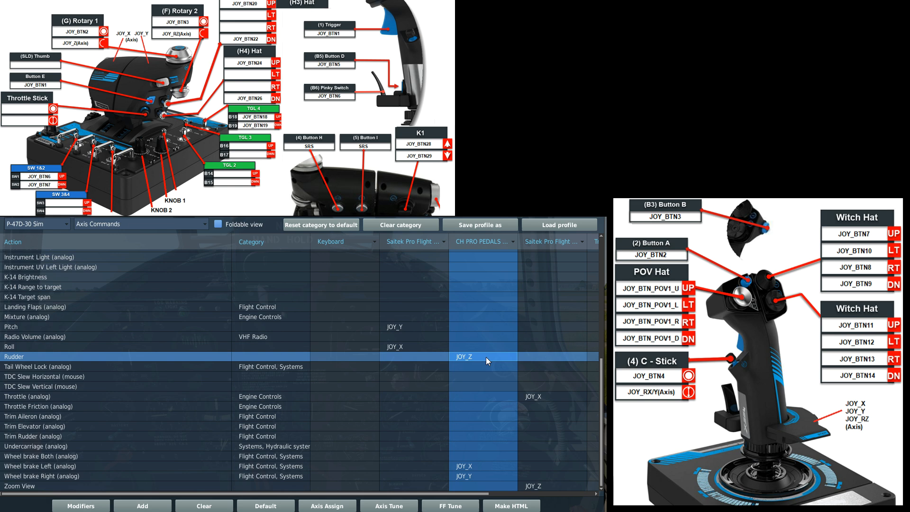
pyautogui.moveTo(479, 363)
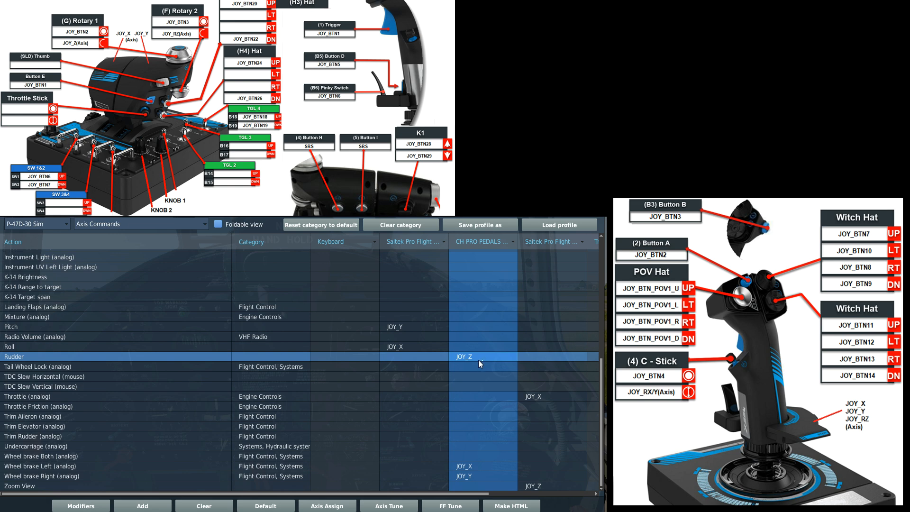
pyautogui.moveTo(484, 364)
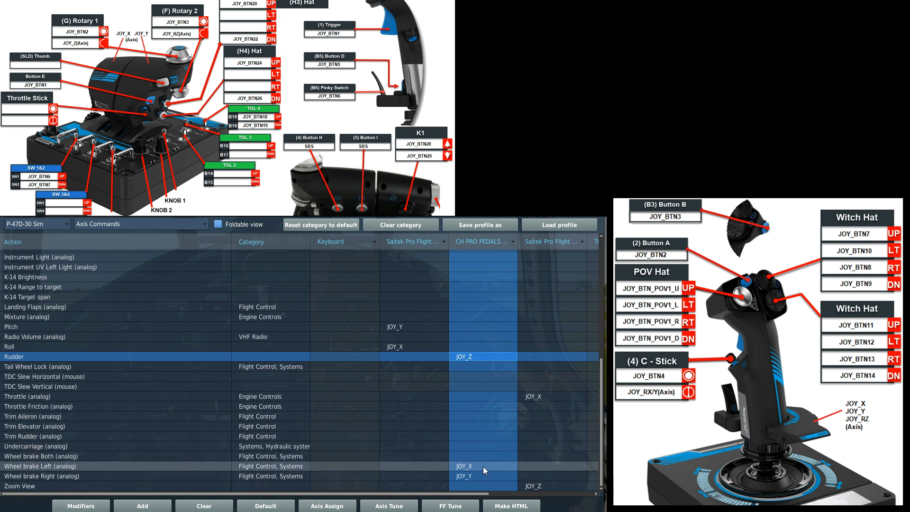
pyautogui.click(483, 466)
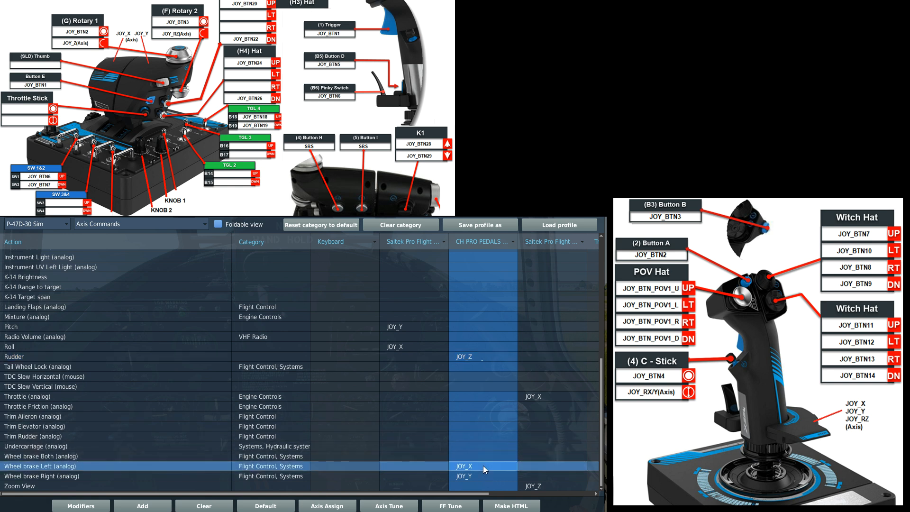
pyautogui.click(475, 475)
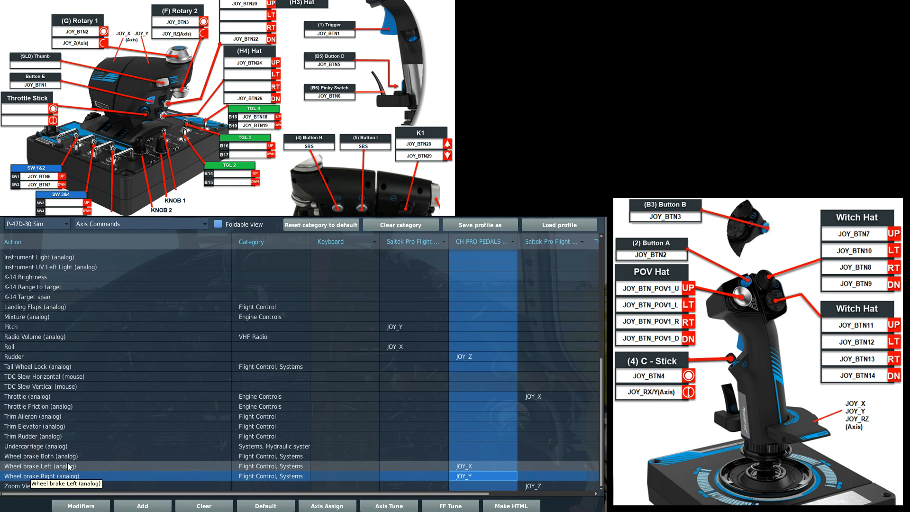
pyautogui.click(40, 466)
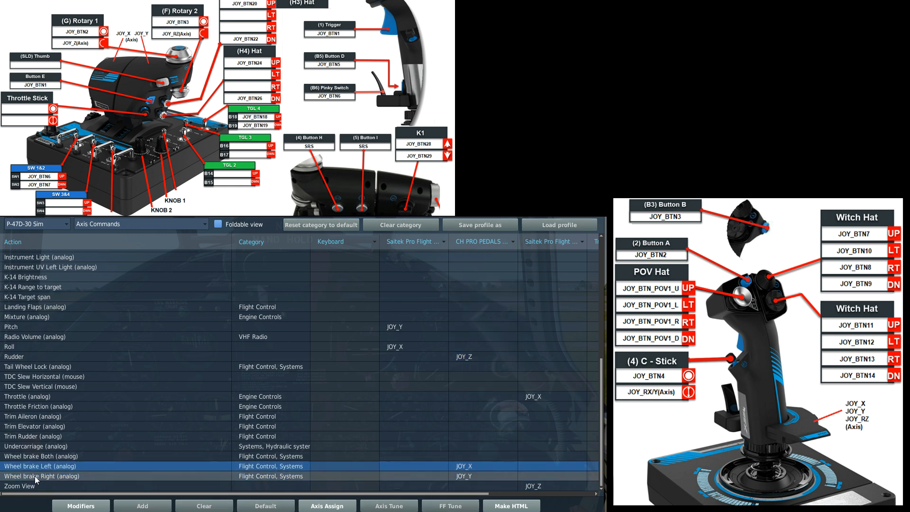
pyautogui.click(41, 475)
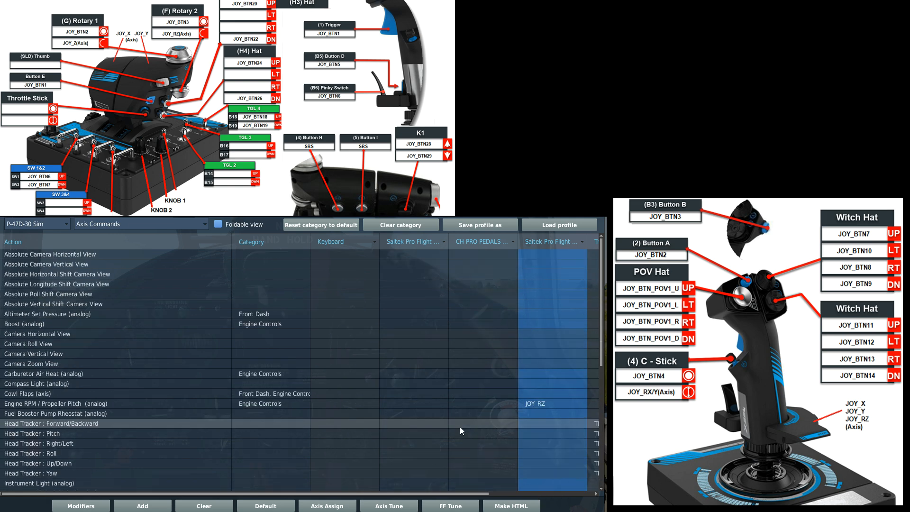
pyautogui.moveTo(118, 426)
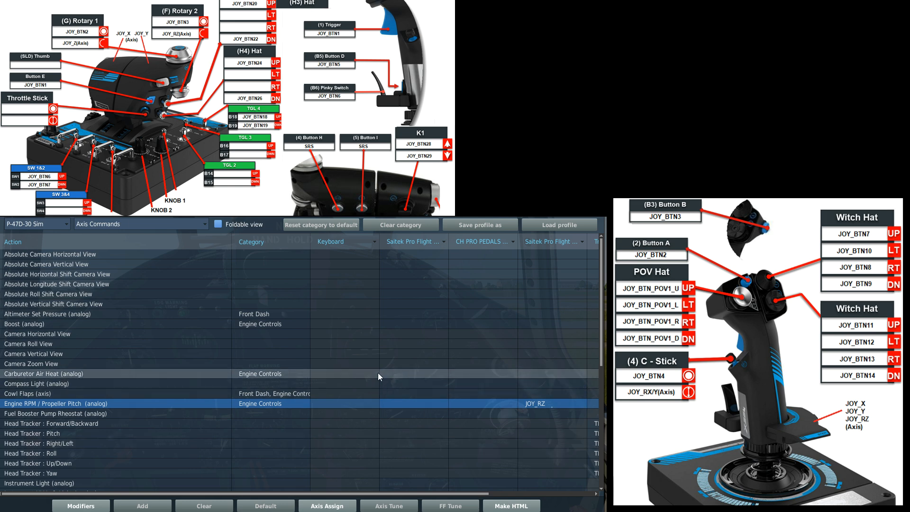
# - Reopen the command category list with Engine RPM / Propeller Pitch still on JOY_RZ
pyautogui.click(139, 223)
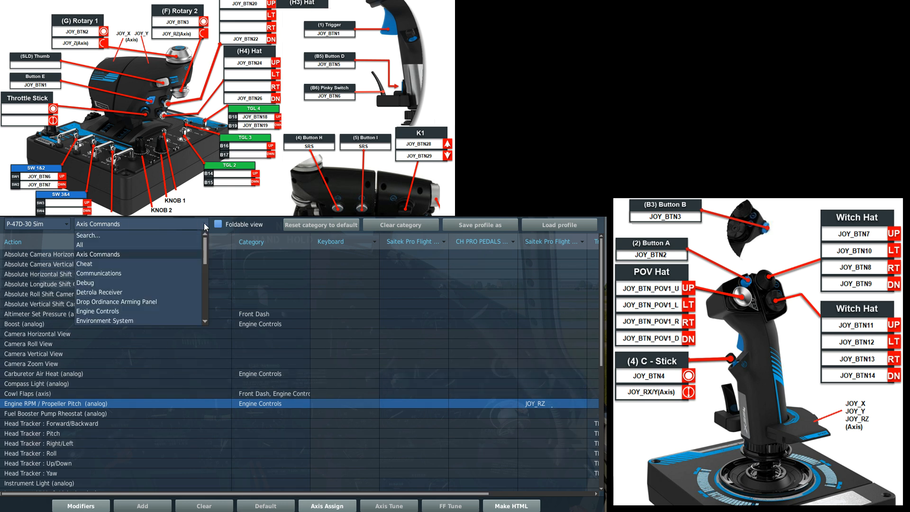
# - Show commands from all categories and scroll toward the landing flaps rows
pyautogui.click(80, 245)
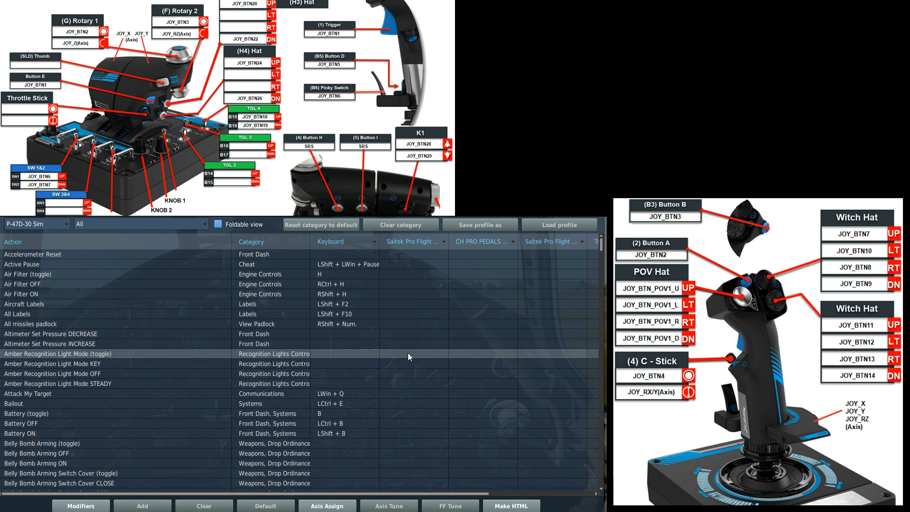
pyautogui.scroll(-3)
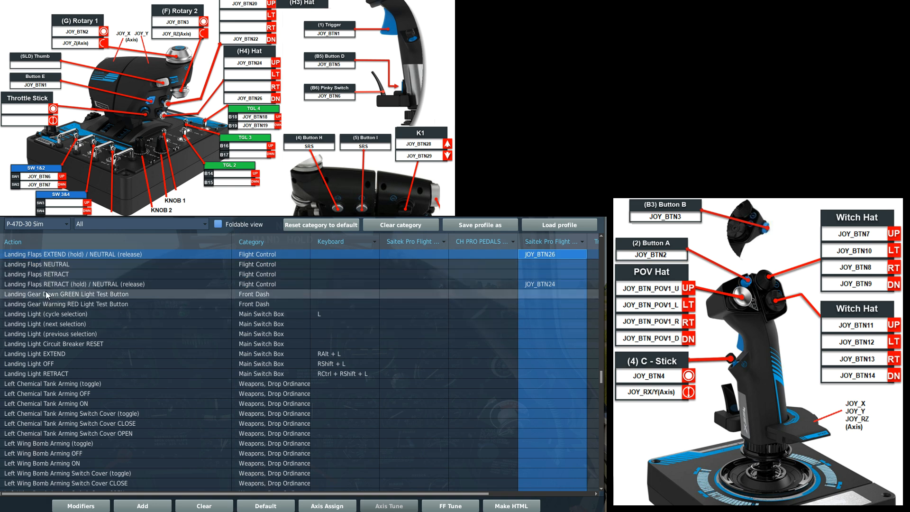
# - Review Landing Flaps EXTEND on JOY_BTN26 and RETRACT on JOY_BTN24
pyautogui.click(82, 254)
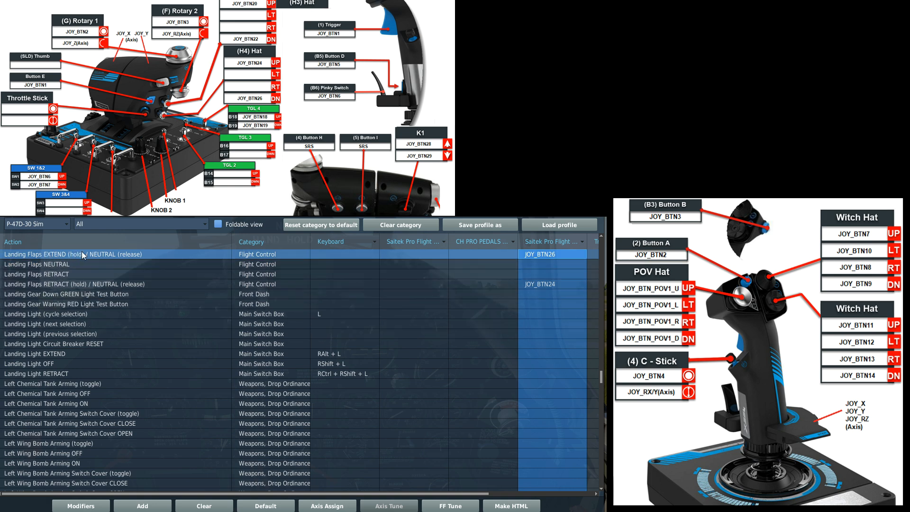
pyautogui.click(74, 283)
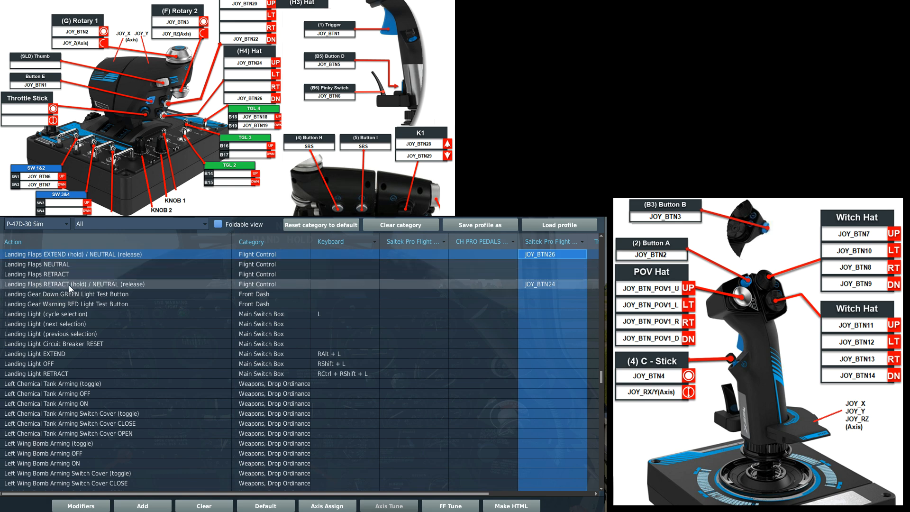
pyautogui.moveTo(143, 287)
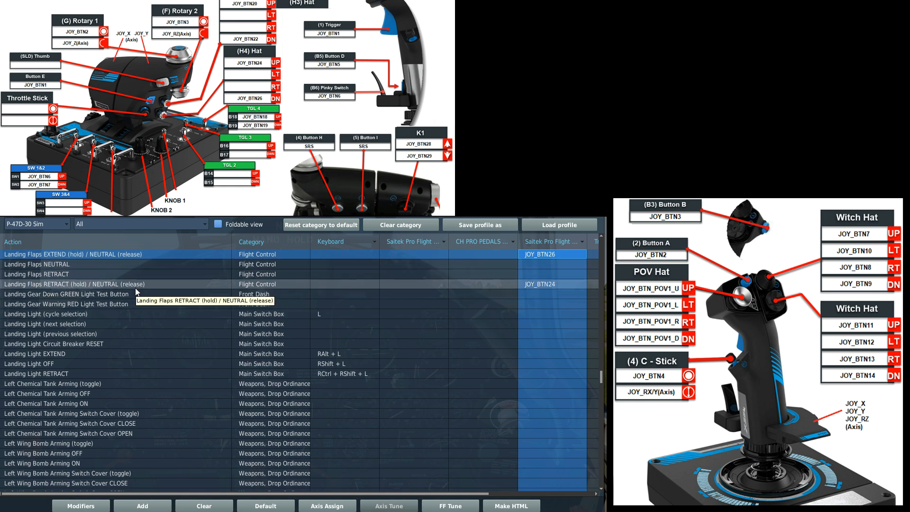
pyautogui.moveTo(105, 316)
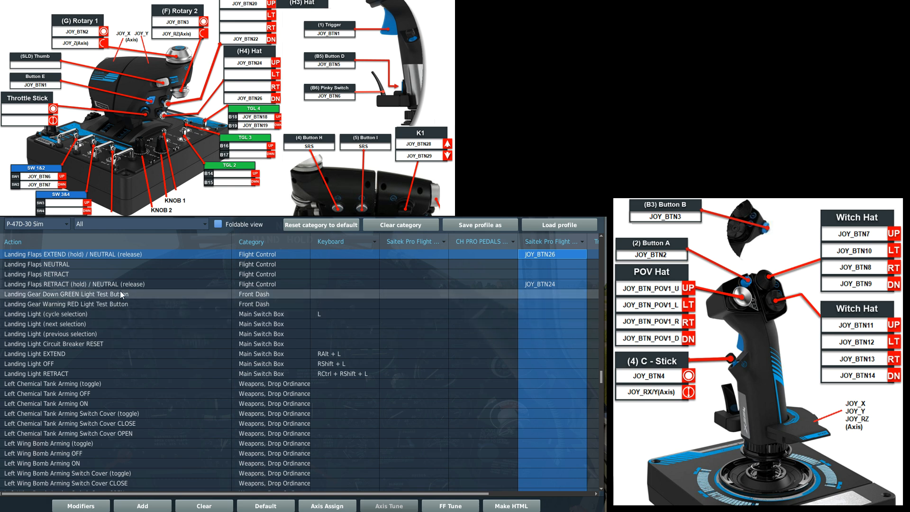
pyautogui.moveTo(121, 298)
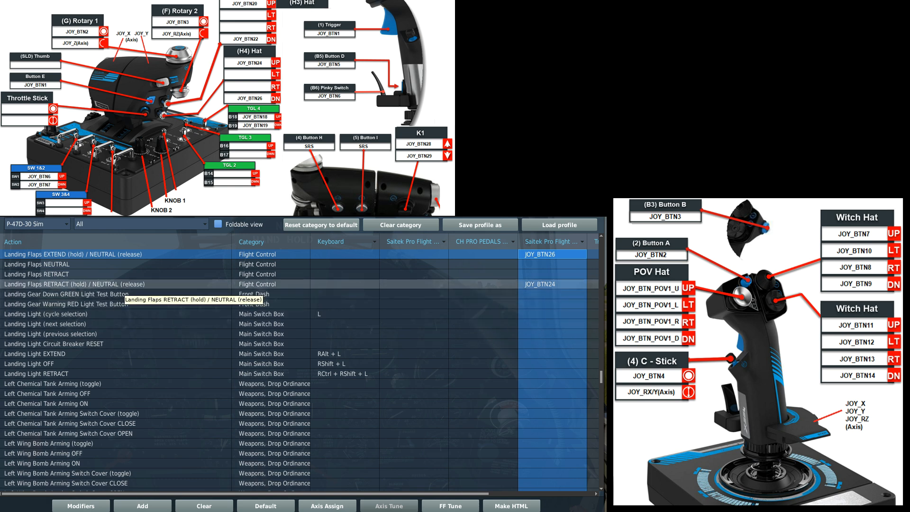
pyautogui.moveTo(77, 292)
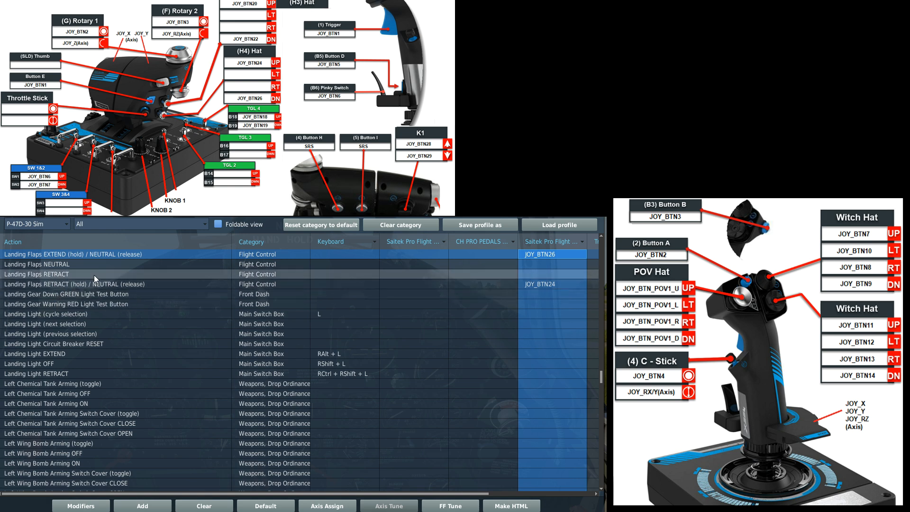
pyautogui.moveTo(110, 283)
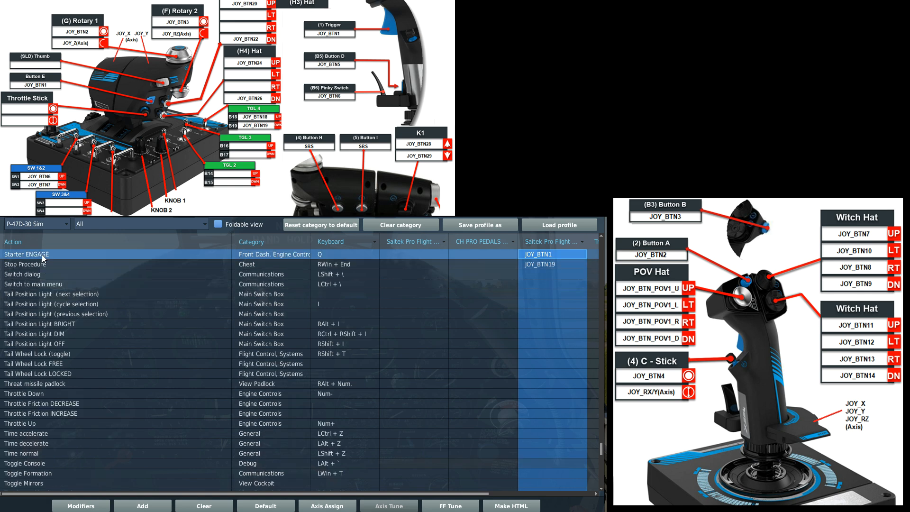
pyautogui.moveTo(52, 258)
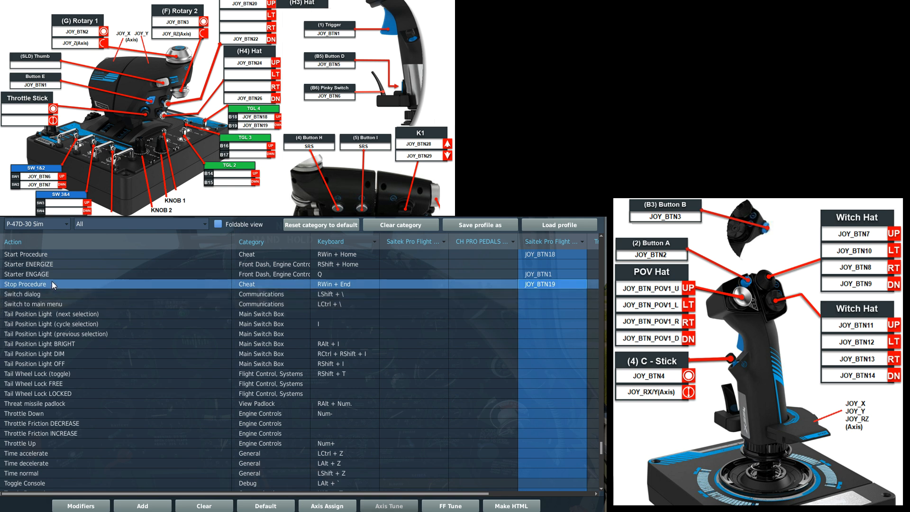
pyautogui.moveTo(50, 286)
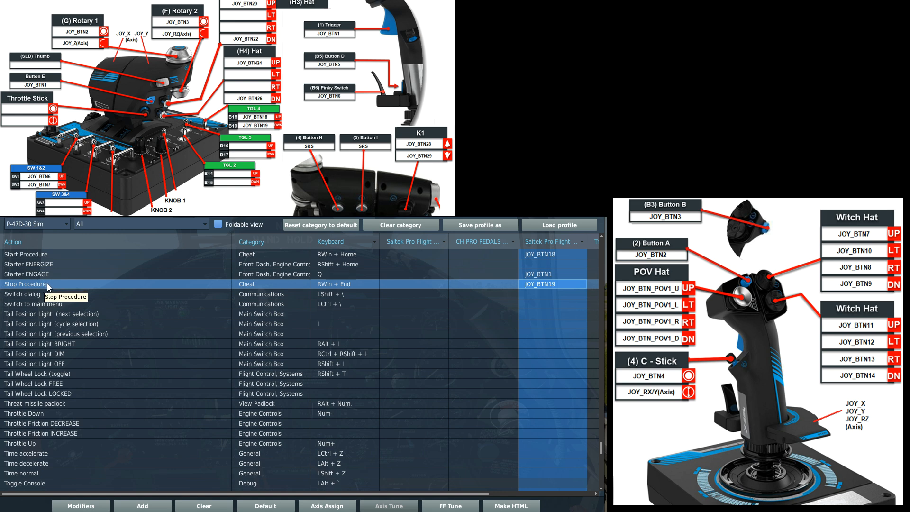
pyautogui.moveTo(56, 289)
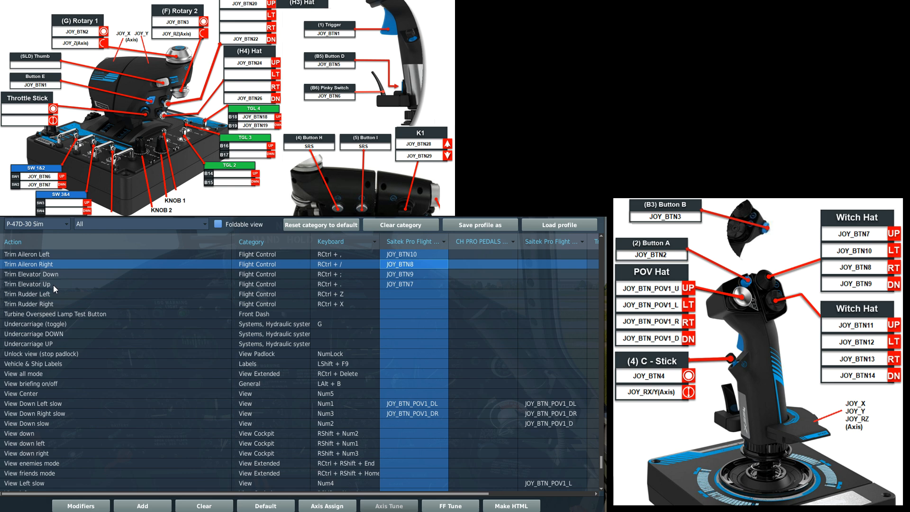
# - Review the trim rows, including the unbound Trim Rudder Left command
pyautogui.click(27, 294)
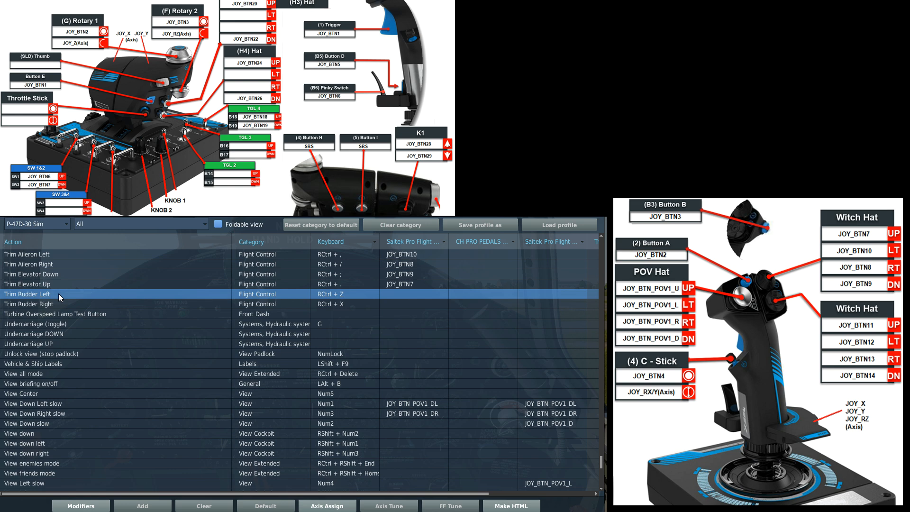
pyautogui.click(27, 303)
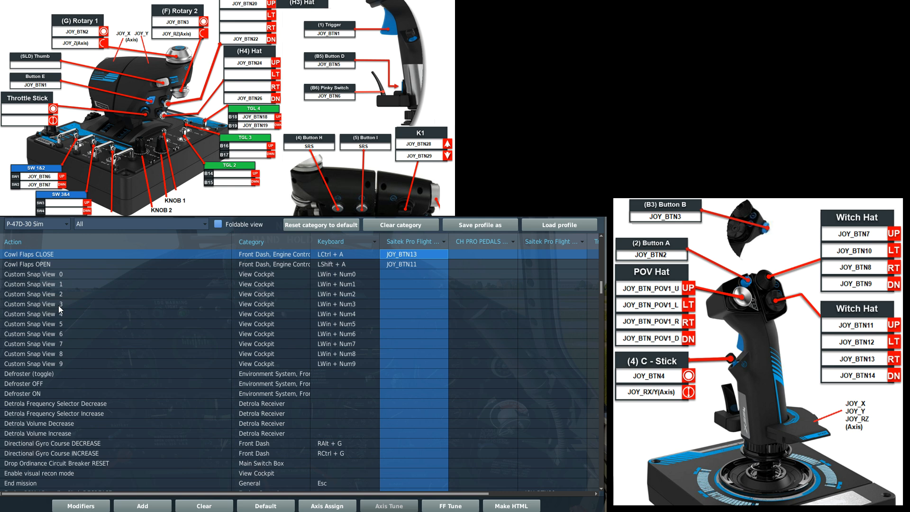
# - Scroll past Cowl Flaps CLOSE on JOY_BTN13 and OPEN on JOY_BTN11
pyautogui.scroll(-3)
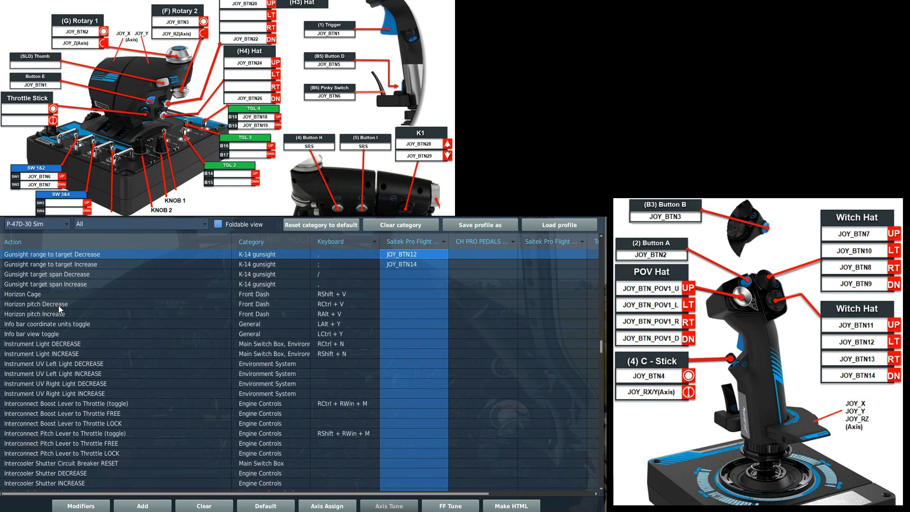
# - Review the gunsight range Decrease on JOY_BTN12 and Increase on JOY_BTN14, then scroll on
pyautogui.click(50, 263)
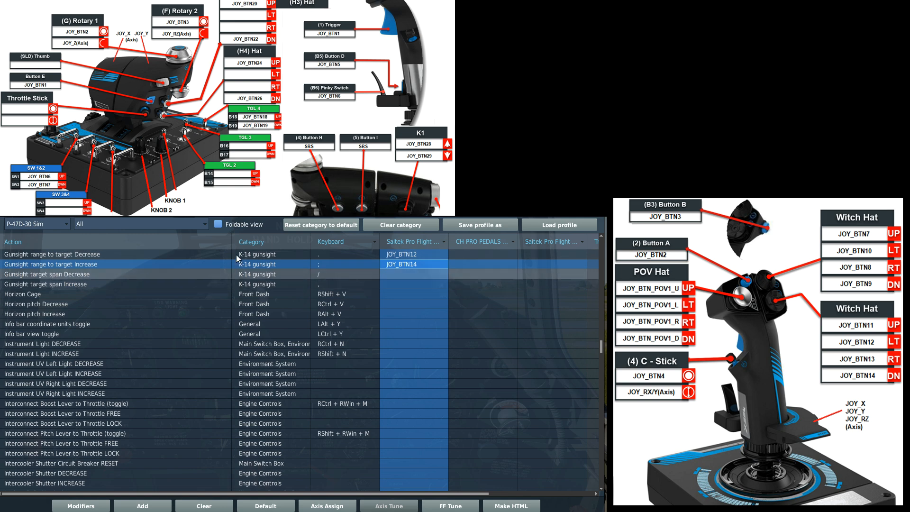
pyautogui.moveTo(221, 275)
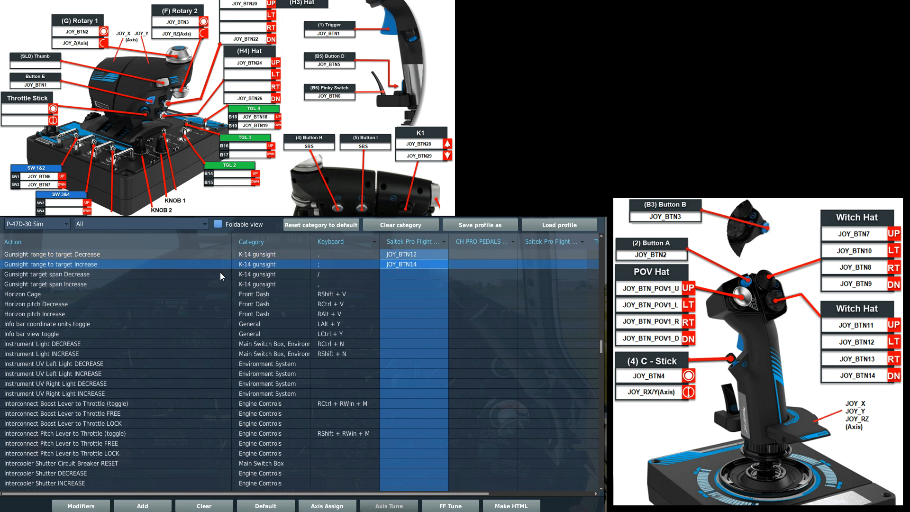
pyautogui.moveTo(225, 270)
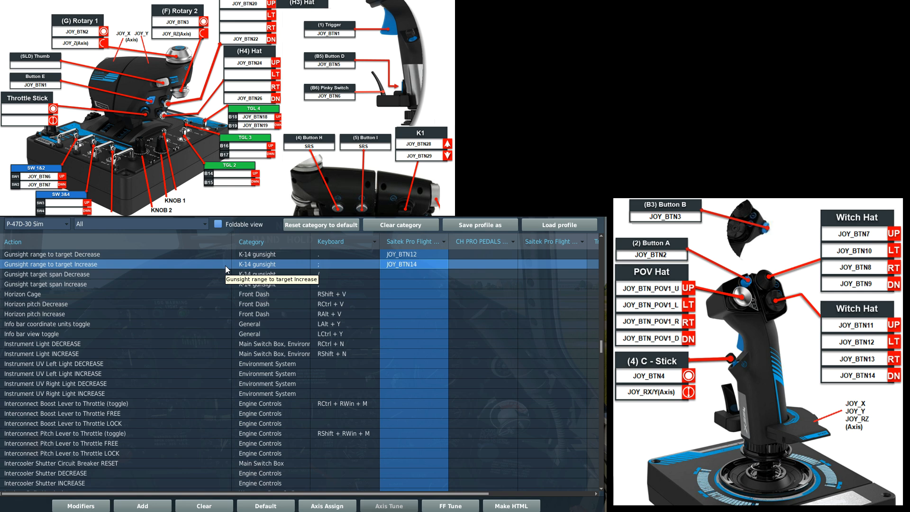
pyautogui.moveTo(292, 260)
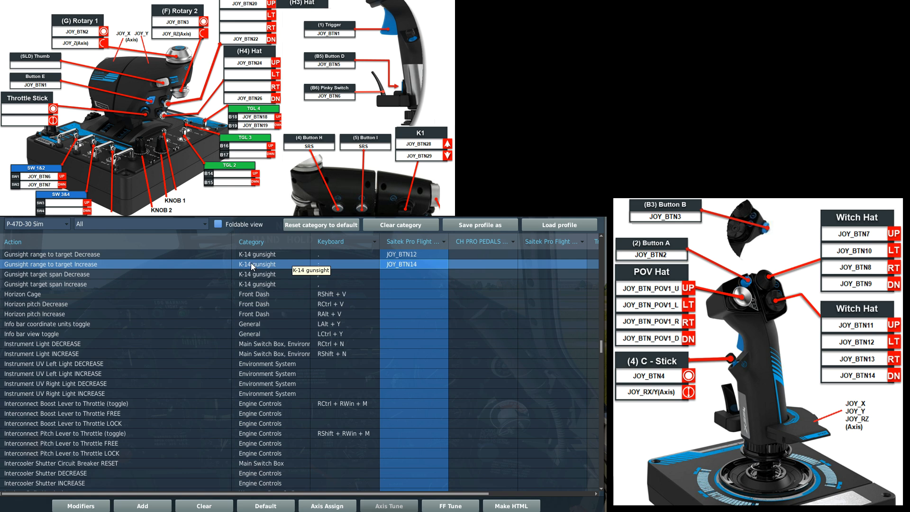
pyautogui.scroll(-3)
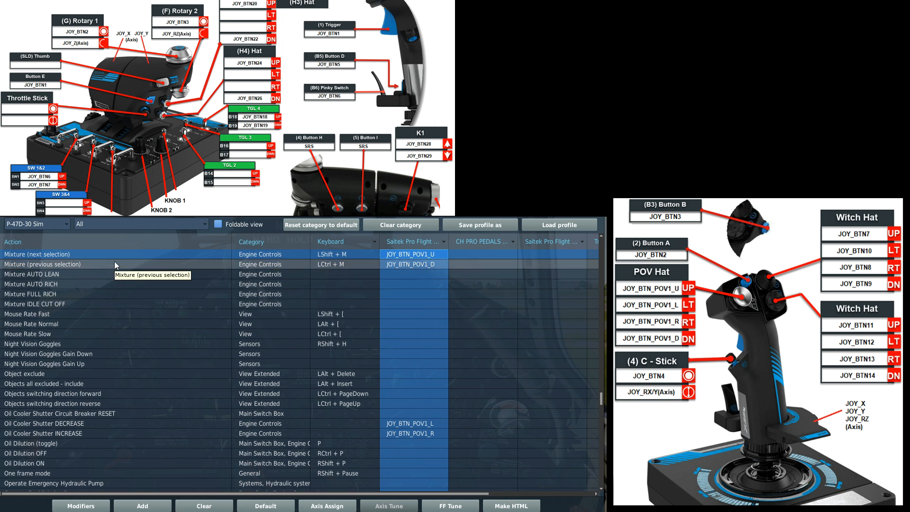
# - Review Oil Cooler Shutter INCREASE and DECREASE bound to POV hat right and left
pyautogui.click(44, 433)
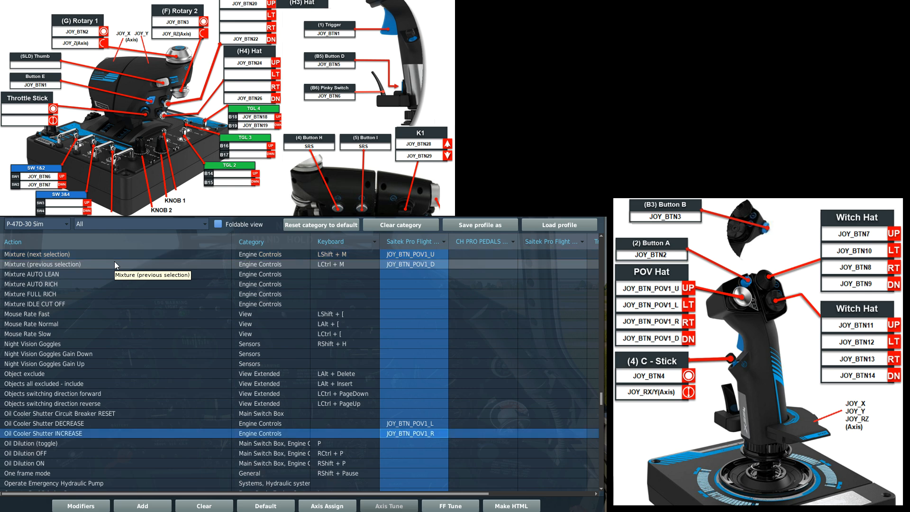
pyautogui.click(43, 423)
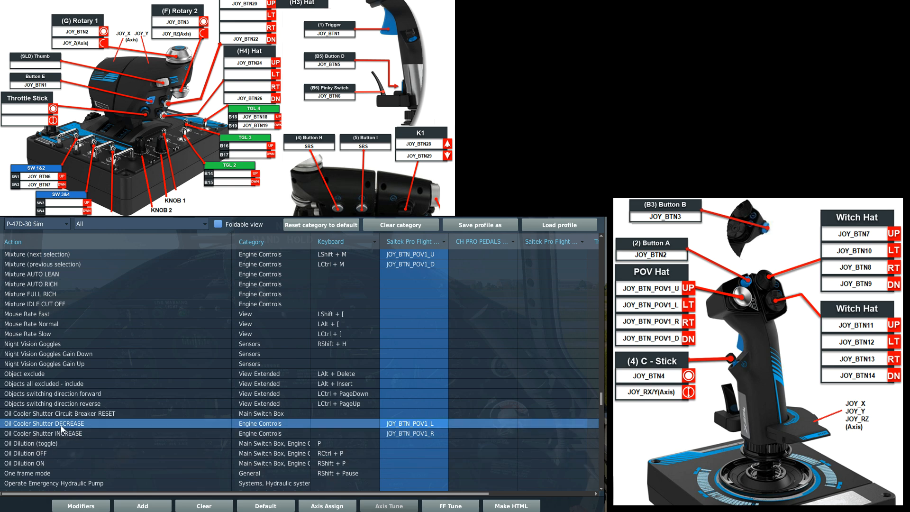
pyautogui.moveTo(66, 433)
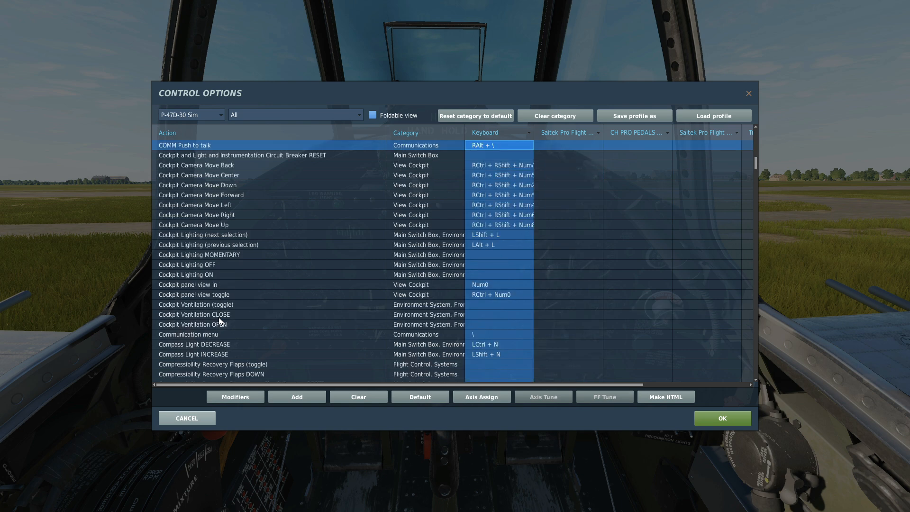
pyautogui.moveTo(243, 152)
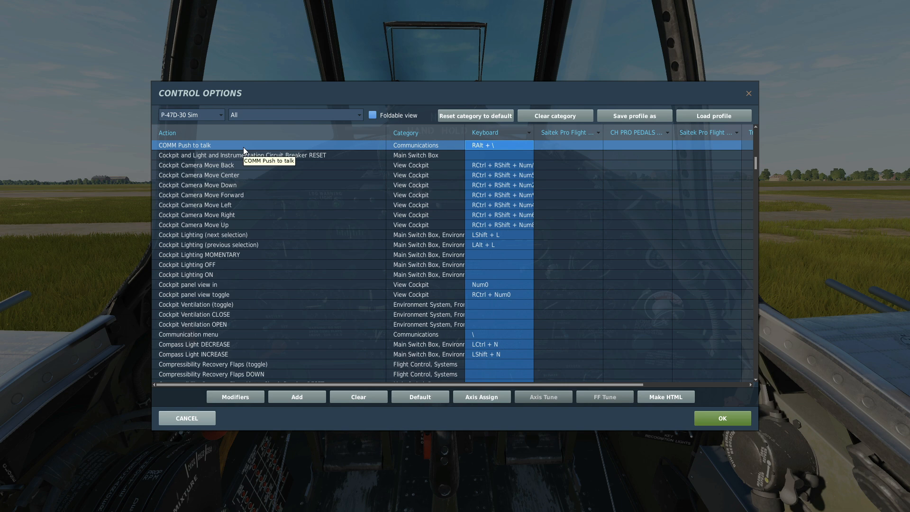